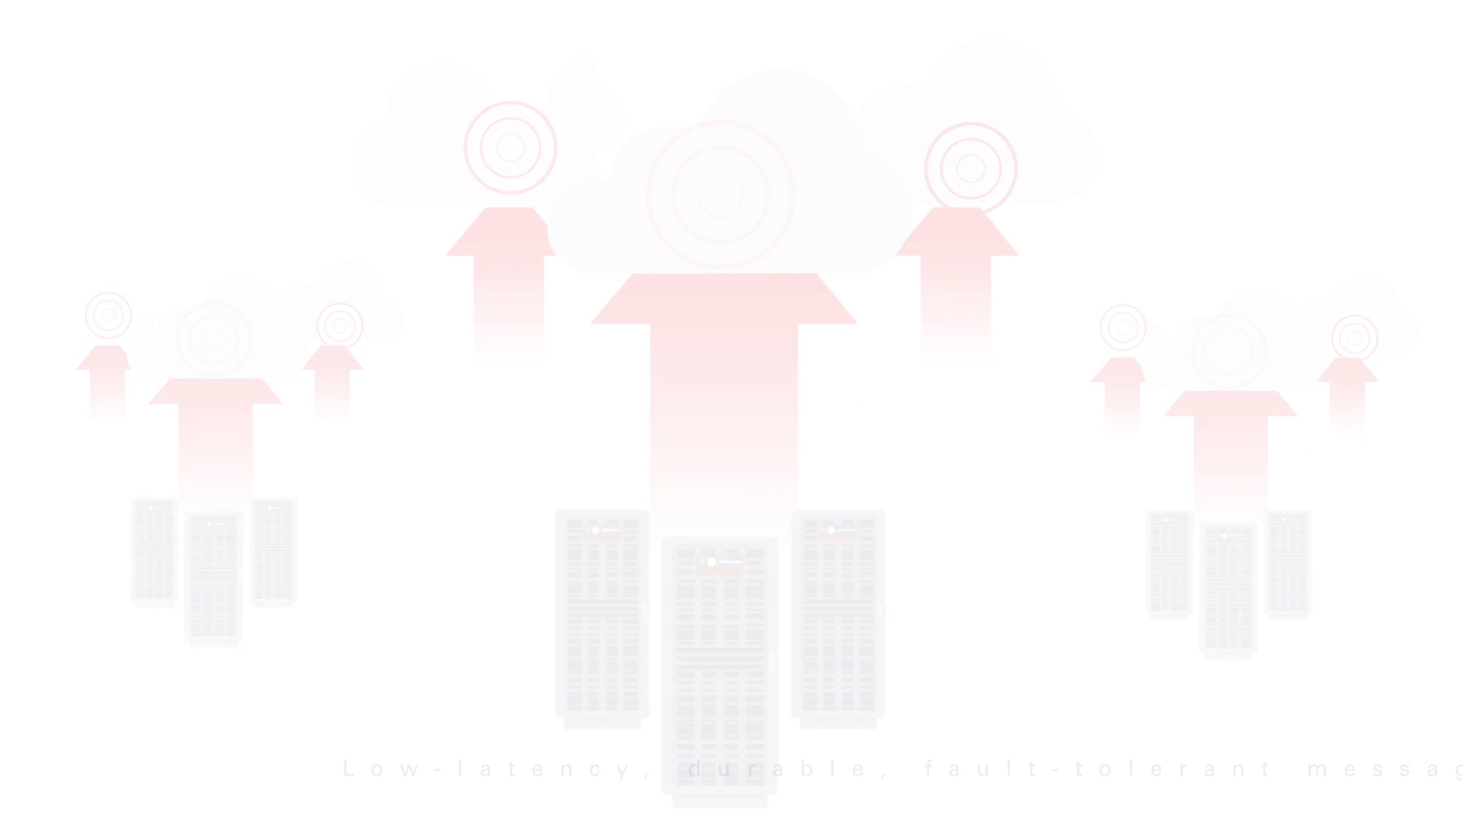
Skip the explainer forward to the 'Multitenant and dedicated subscription models' scene.
key(Right)
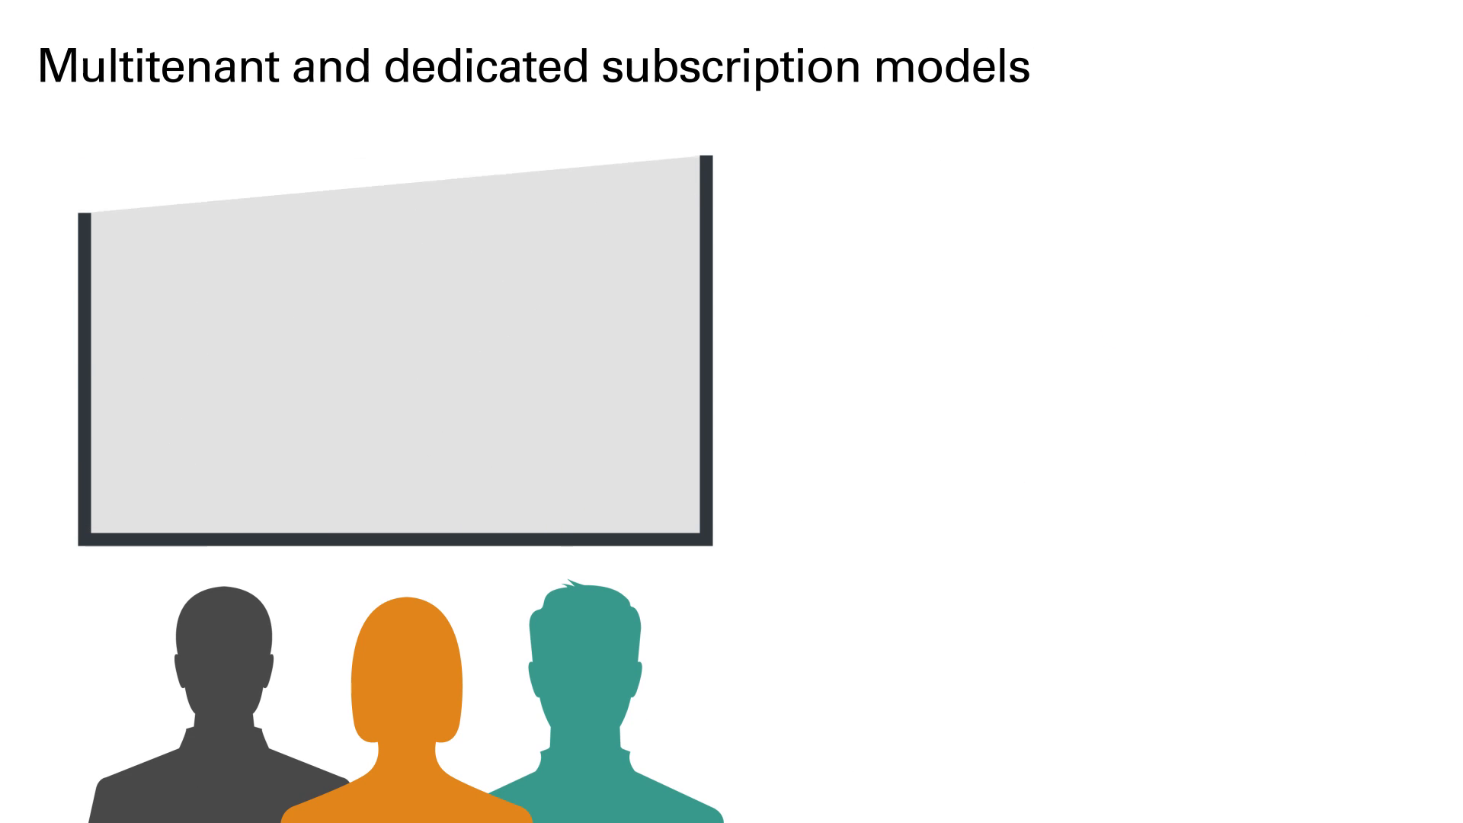